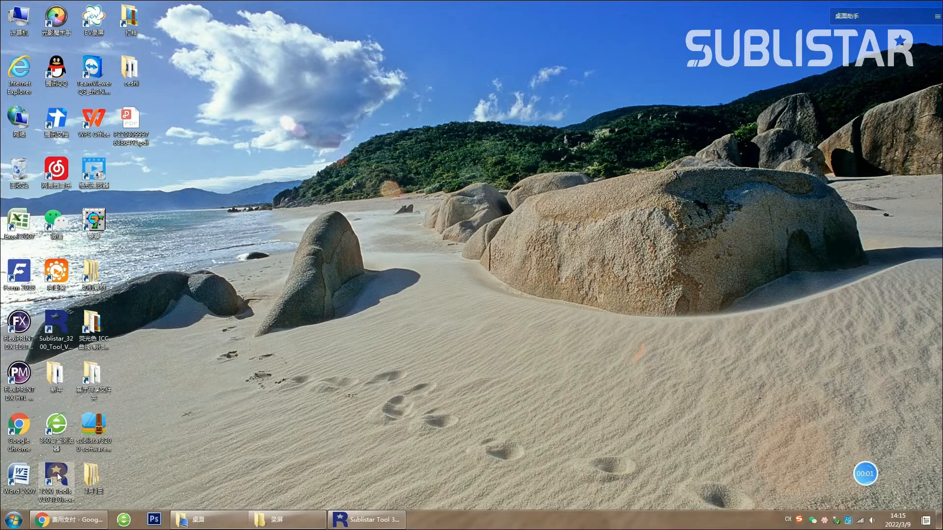
mouse_move(57, 477)
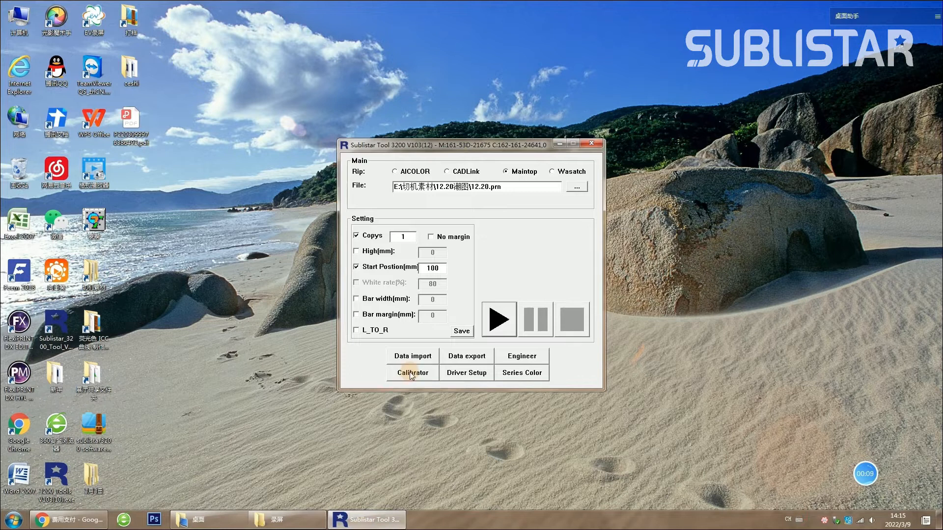
- Open the Calibrator guide and advance past nozzle plot to Step 3, Vertical axis
click(412, 372)
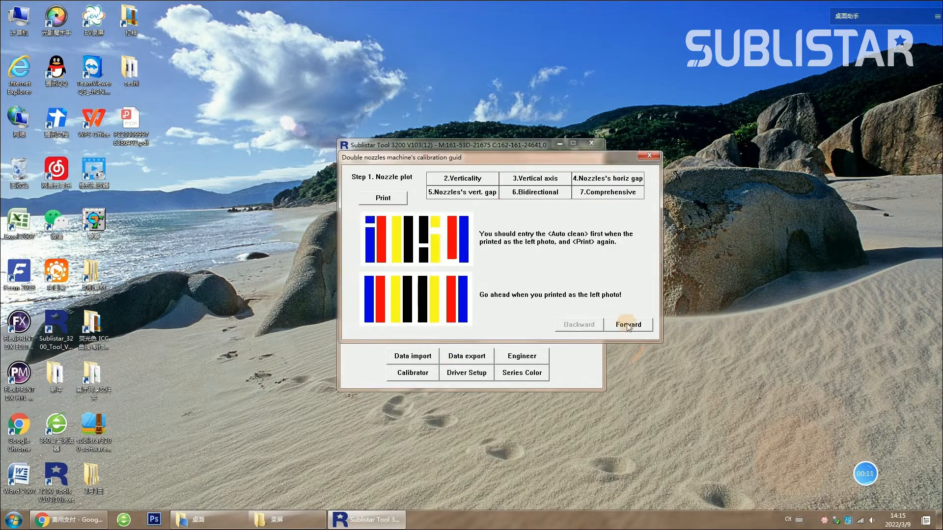
click(627, 325)
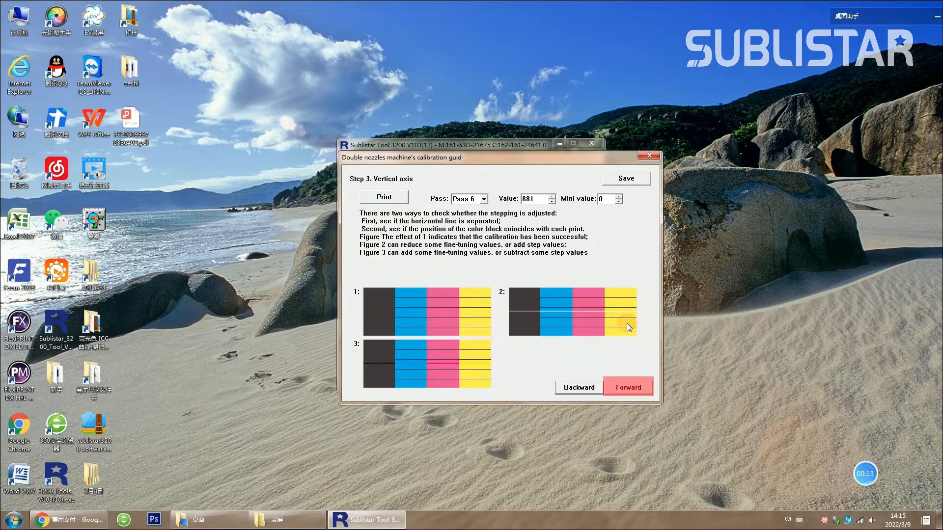
- Print the horizontal gap test pattern from Step 4
click(628, 386)
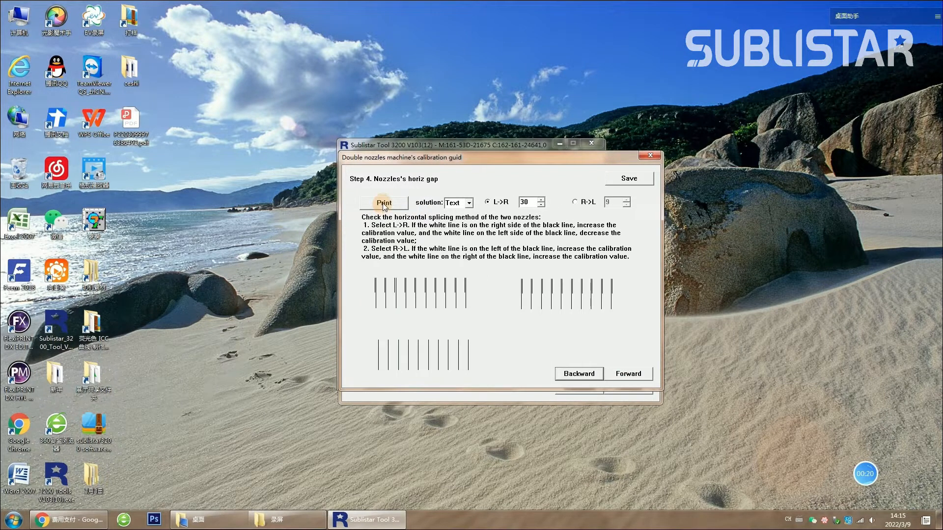
click(383, 202)
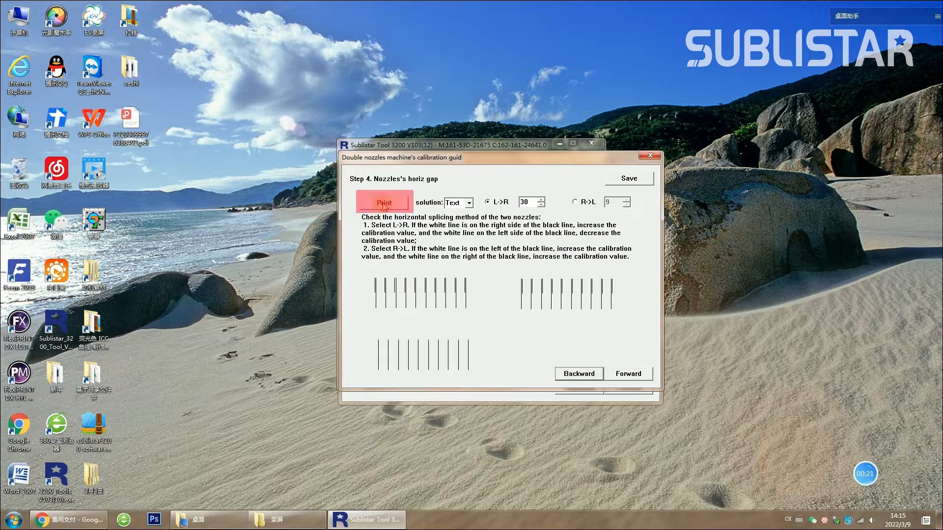
click(383, 202)
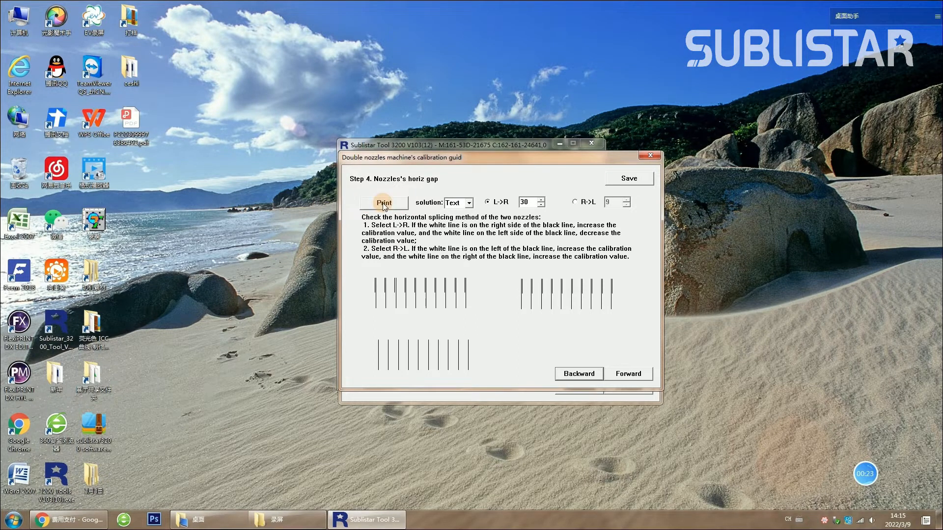
click(383, 203)
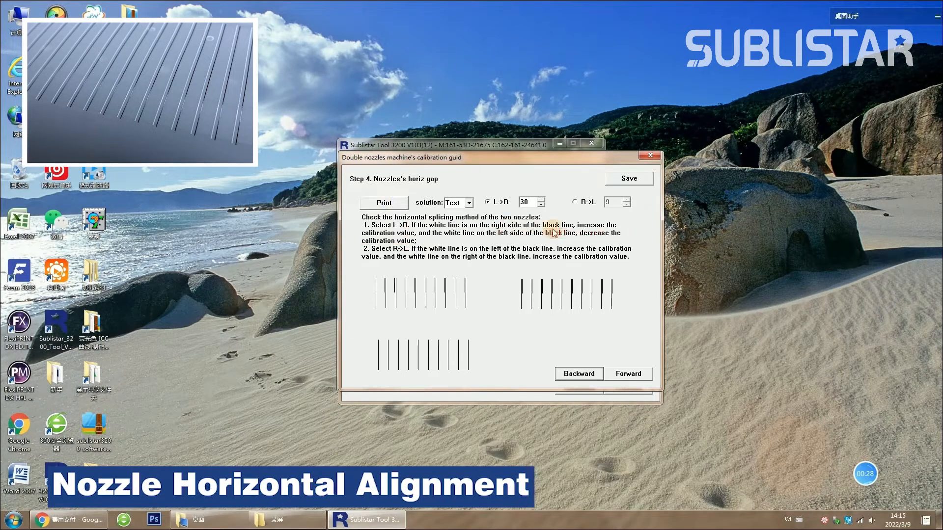
mouse_move(385, 259)
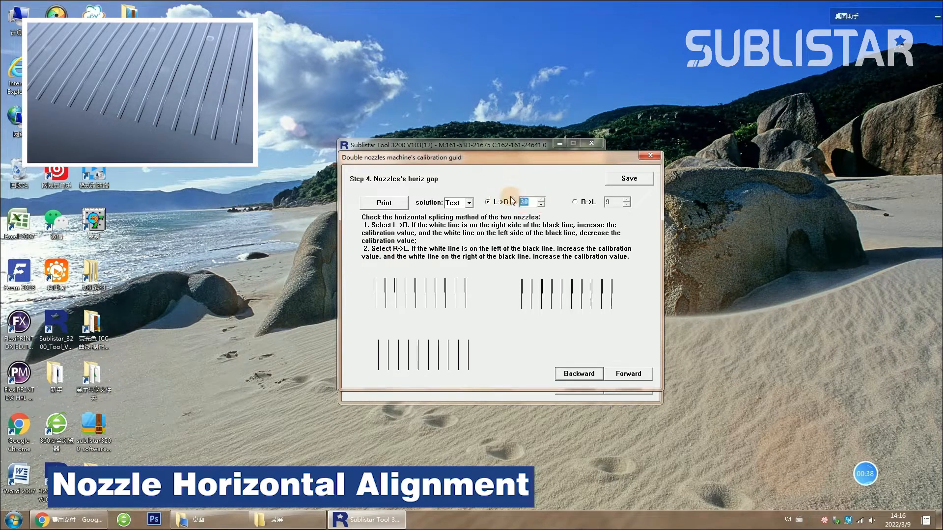
- Save the horizontal gap value of 10, then reprint the test pattern
click(627, 178)
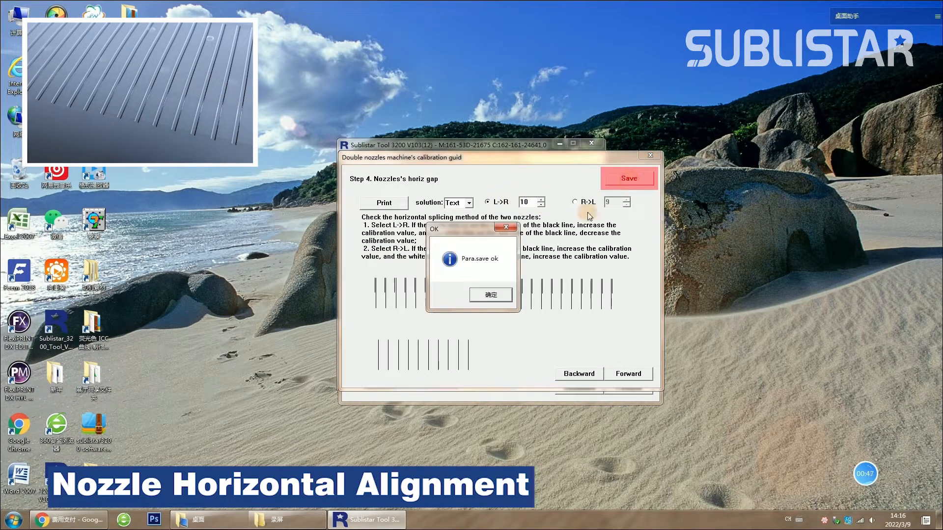
click(489, 294)
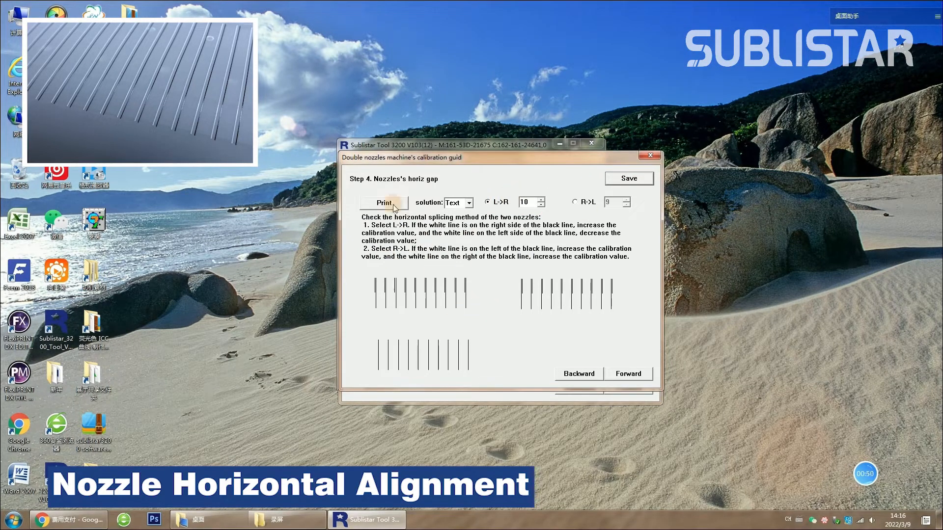
click(384, 203)
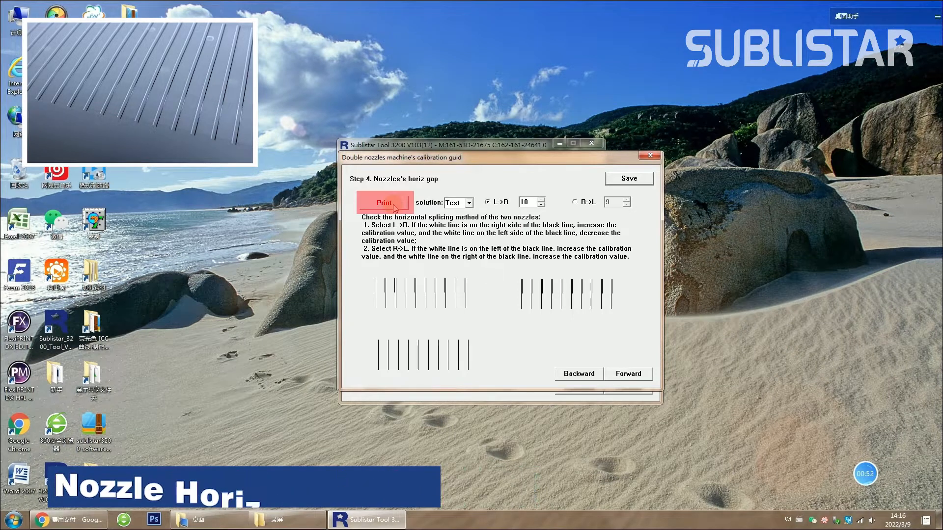
click(628, 373)
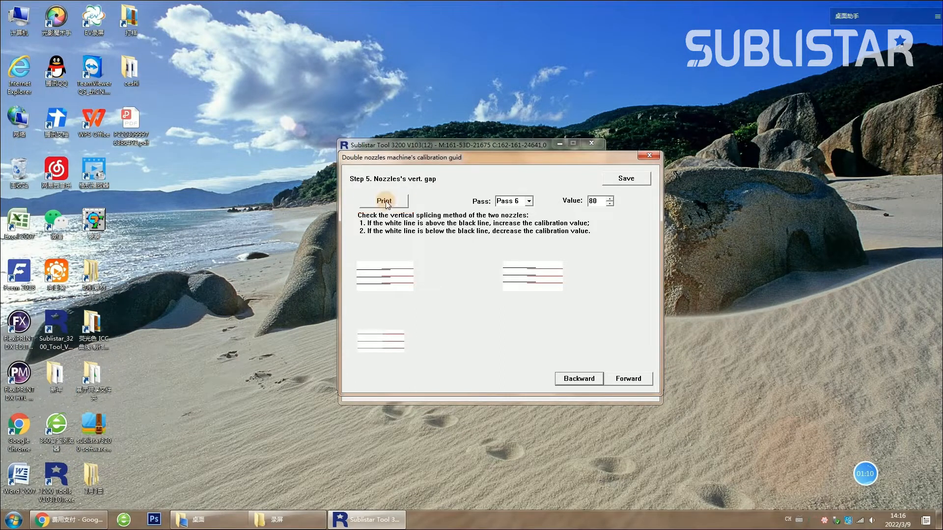
- Print the vertical gap test, then save the value of 134 and confirm
click(384, 201)
text(134)
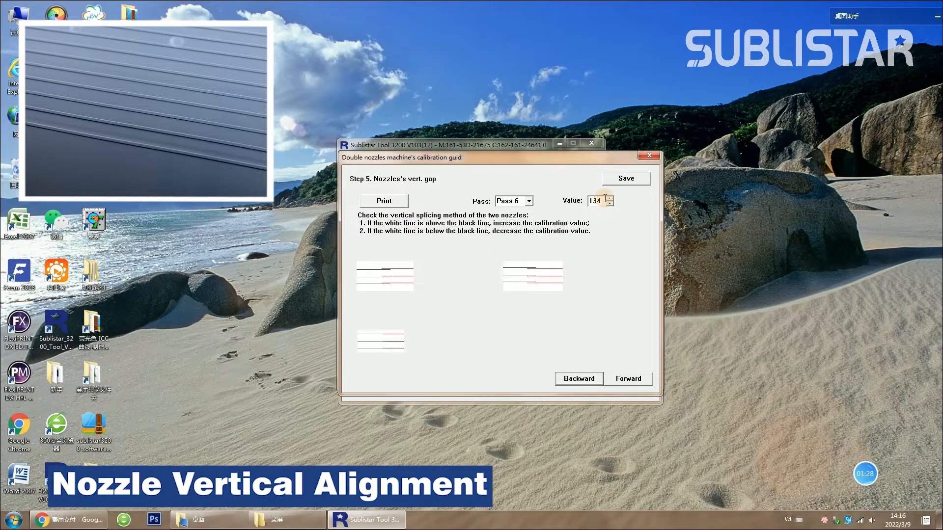
click(624, 179)
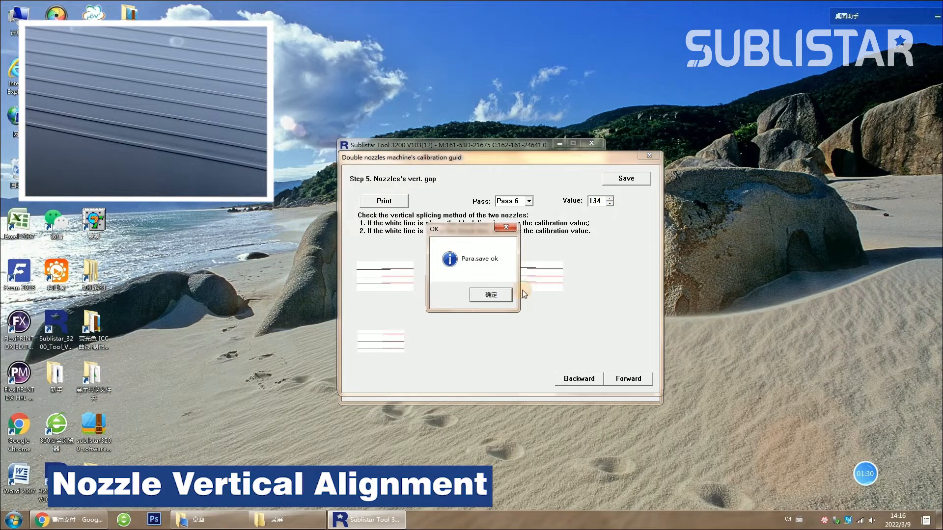
click(490, 295)
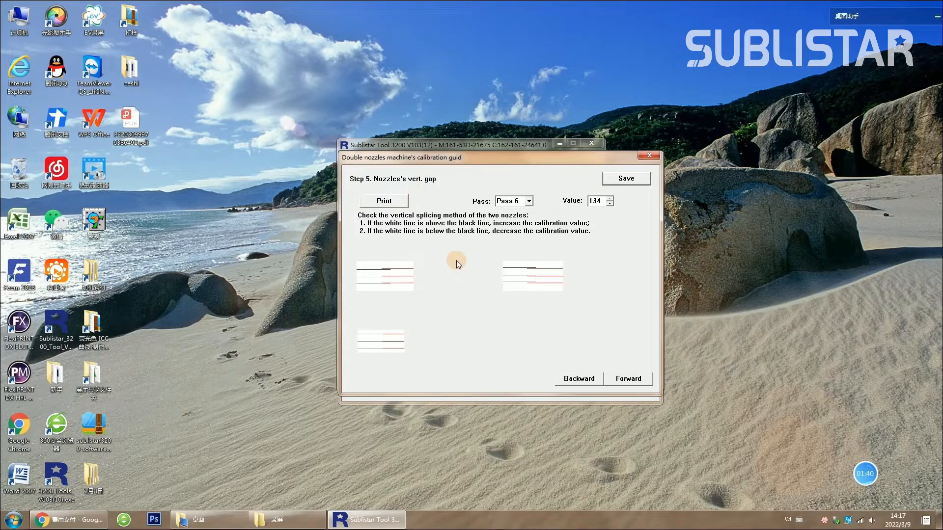
mouse_move(578, 358)
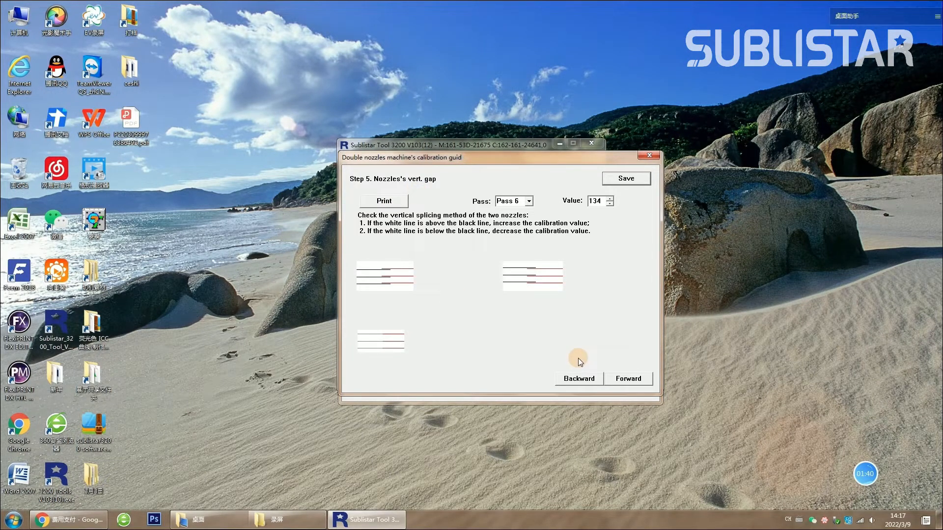
- Print the Step 6 bidirectional test pattern and raise the value from 2 to 38
click(628, 379)
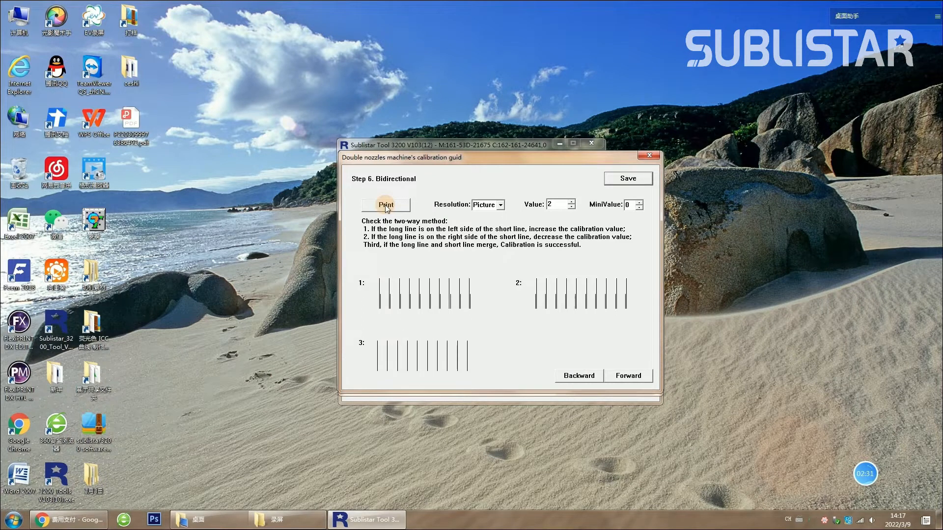
click(385, 204)
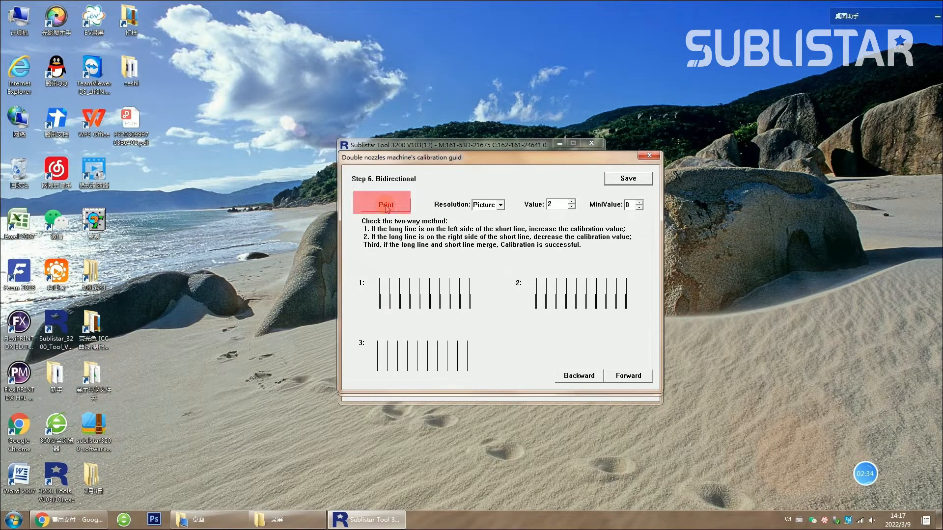
click(382, 204)
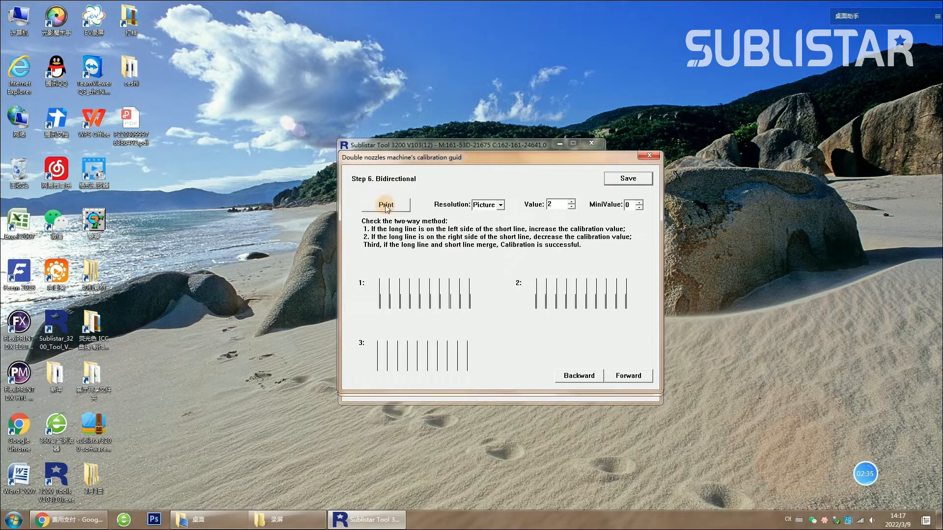
click(385, 204)
text(38)
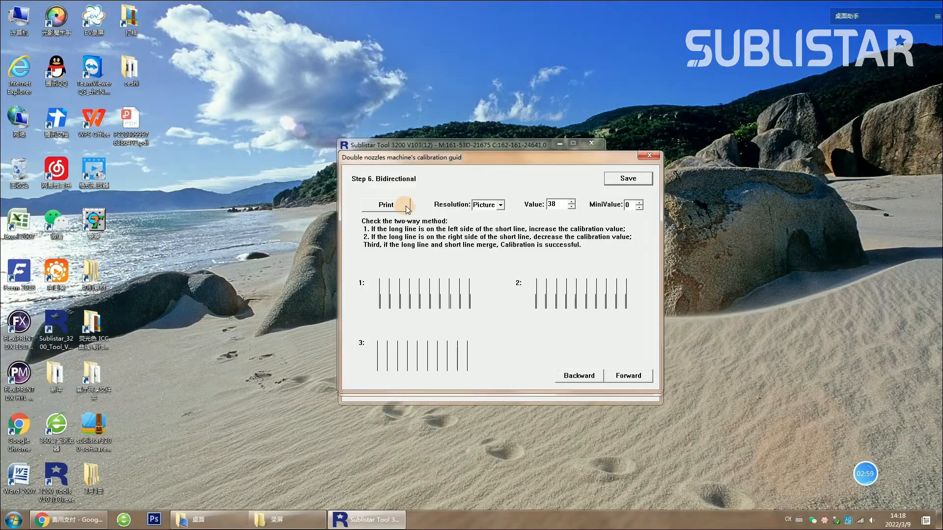
mouse_move(628, 376)
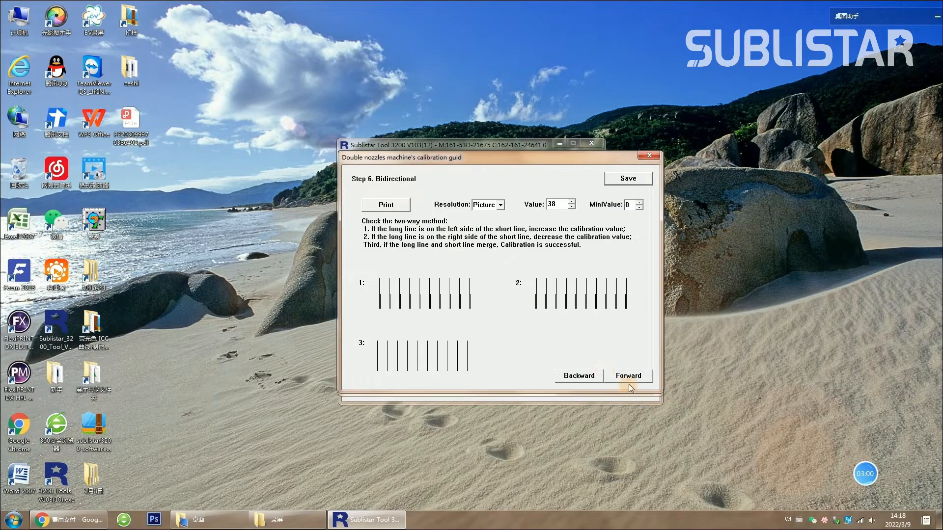
- Advance to the Comprehensive print page and end the calibration guide
click(629, 375)
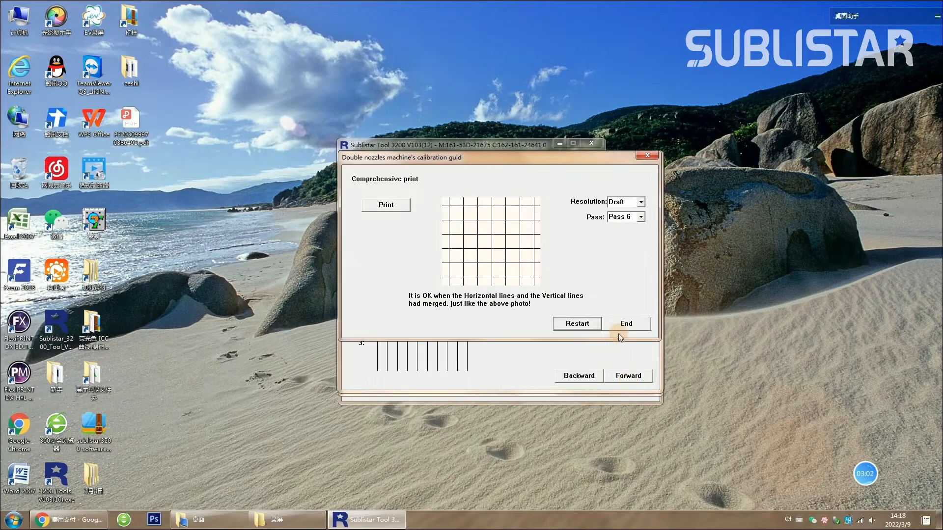
click(625, 324)
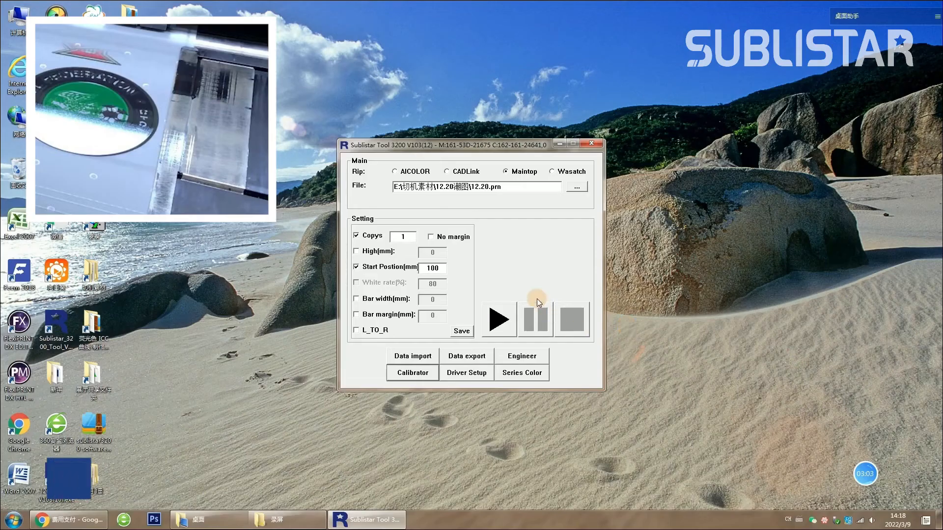
- Change the Start Position from 100 to 136 and save it
click(431, 267)
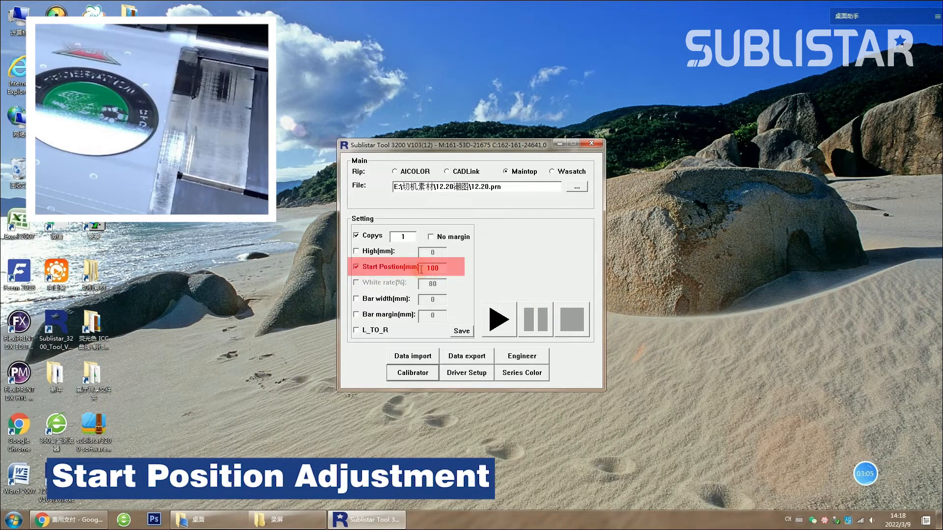
click(431, 267)
text(1)
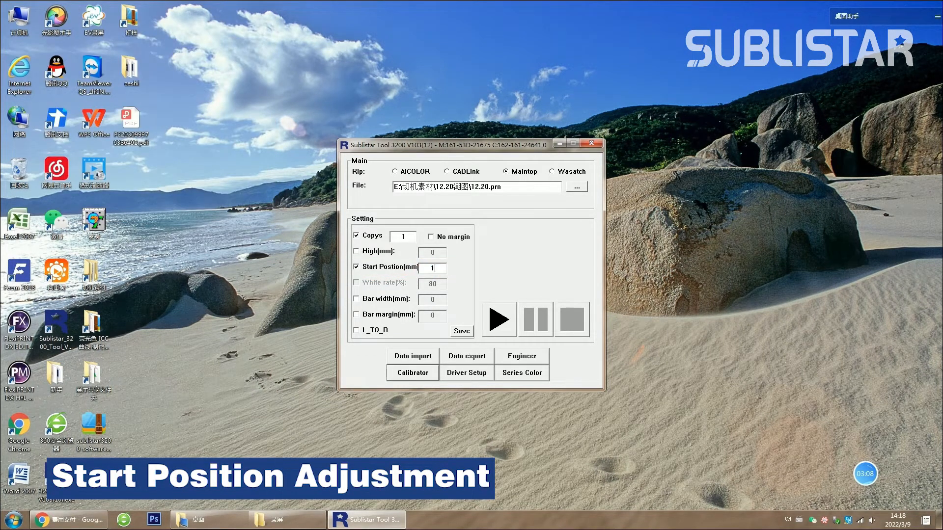
click(460, 330)
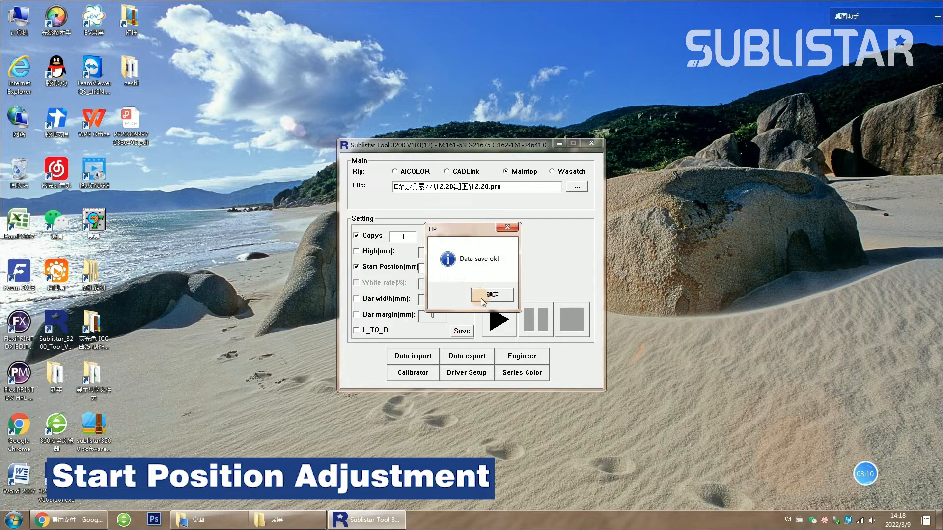
click(492, 294)
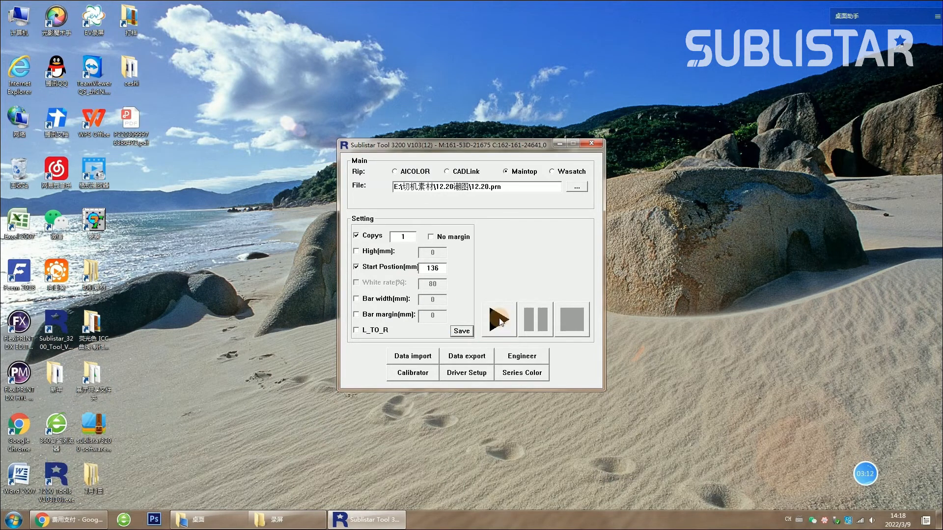